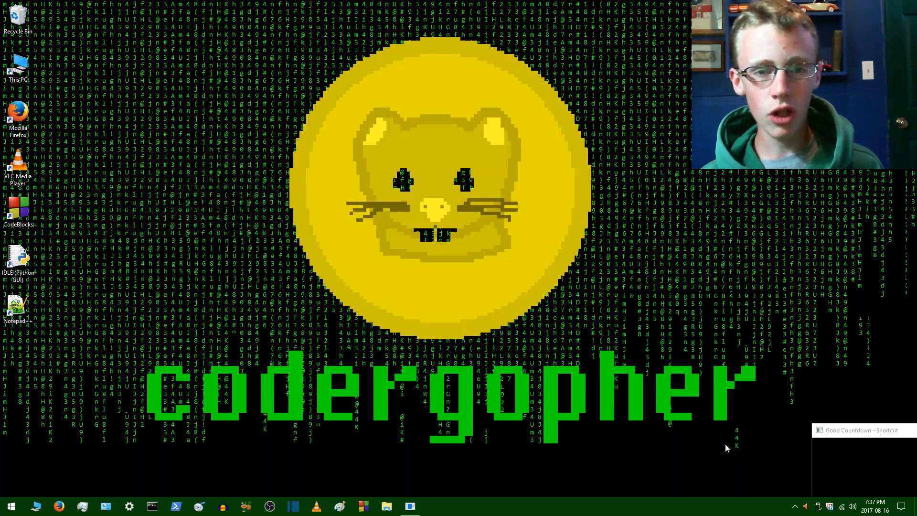
mouse_move(17, 17)
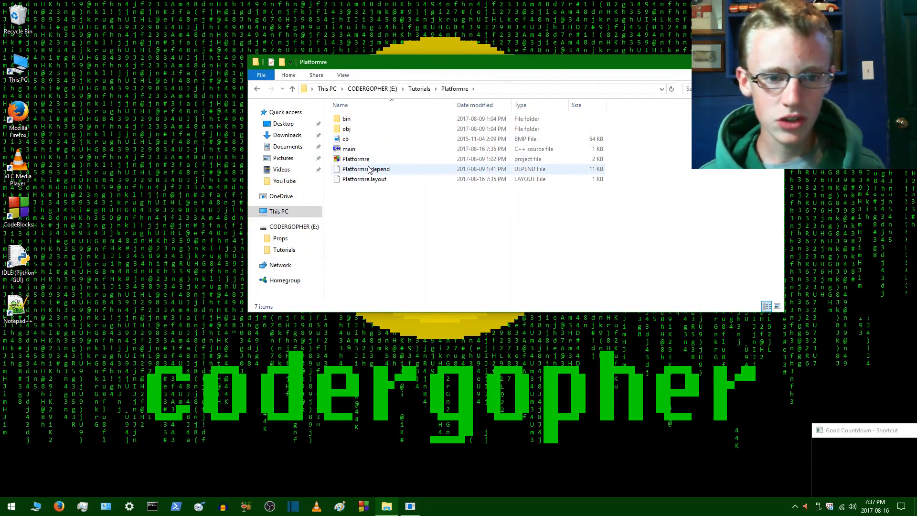
Open the Platformre project from E:\Tutorials\Platformre in Code::Blocks
click(356, 158)
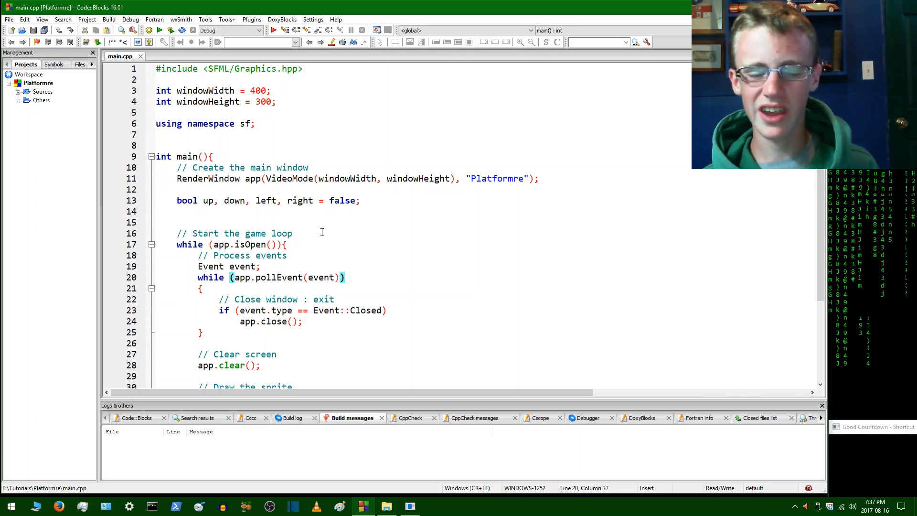
mouse_move(351, 230)
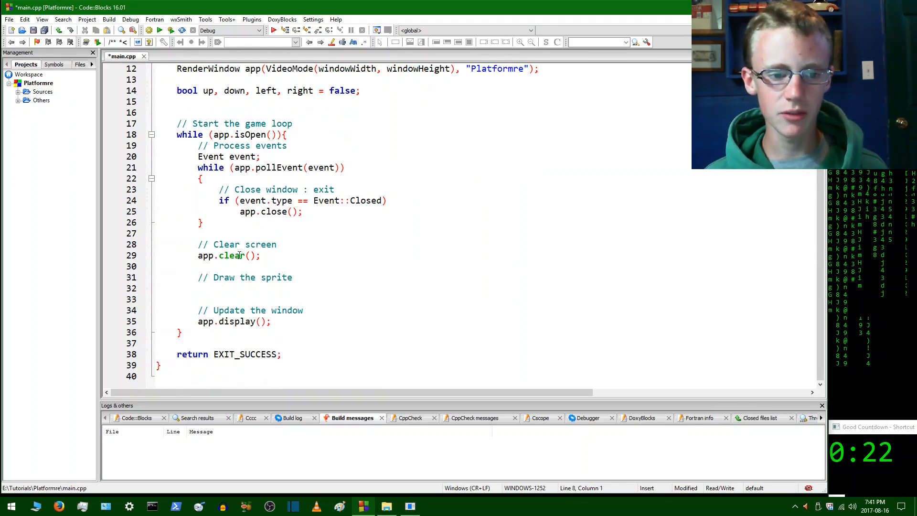
Type an empty 'class playerClass{}' definition just above int main()
scroll(up, 3)
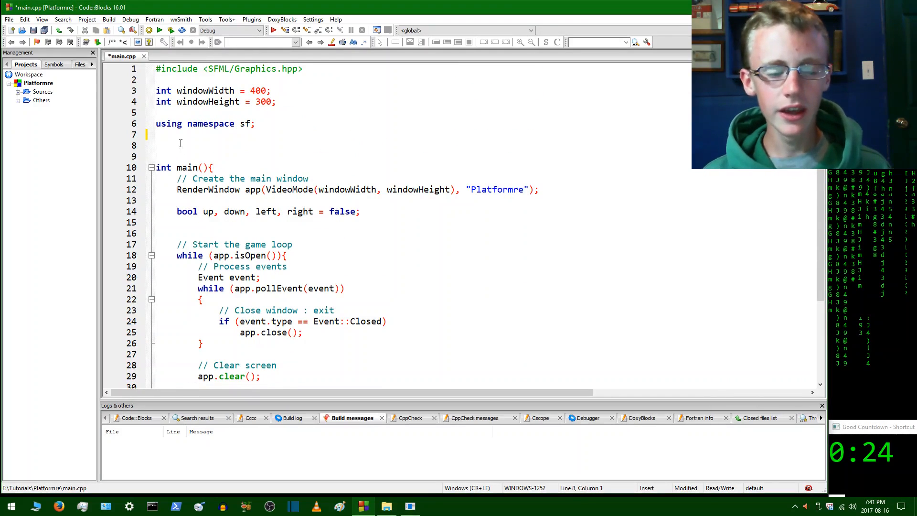
text(class p)
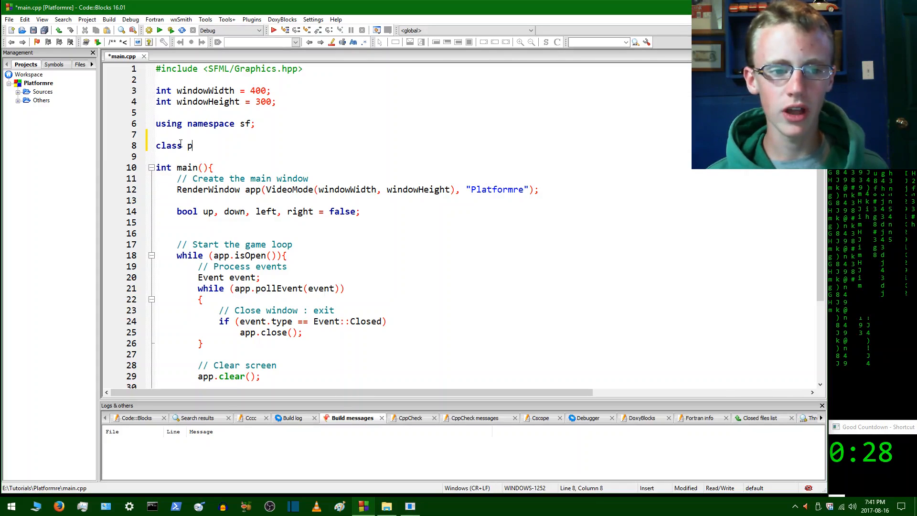
text(layer)
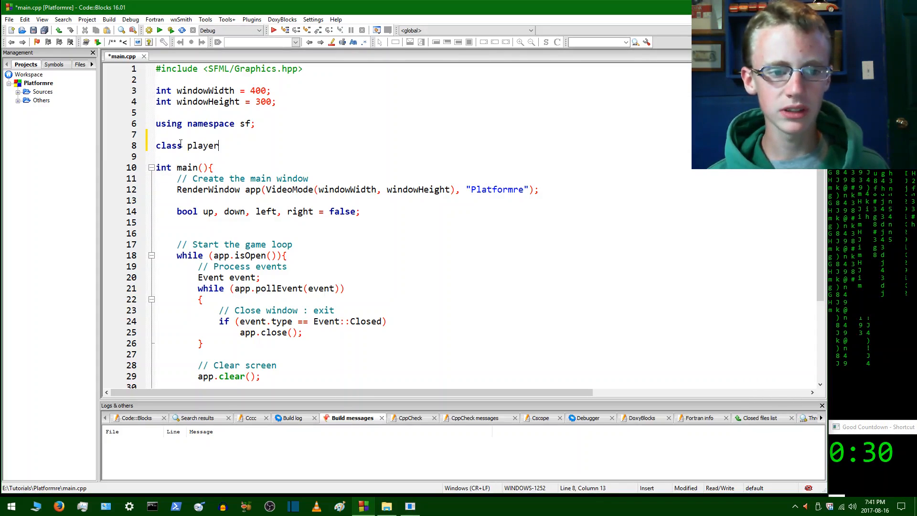
text(Class)
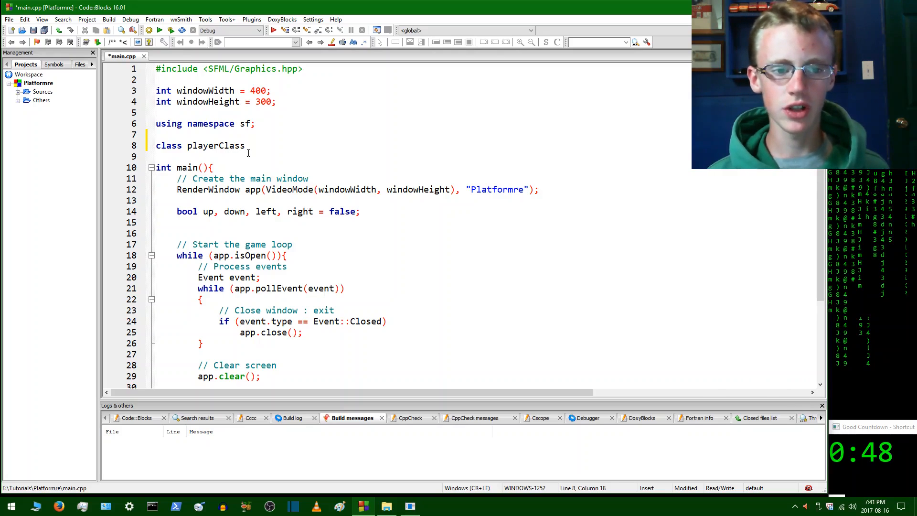
text({})
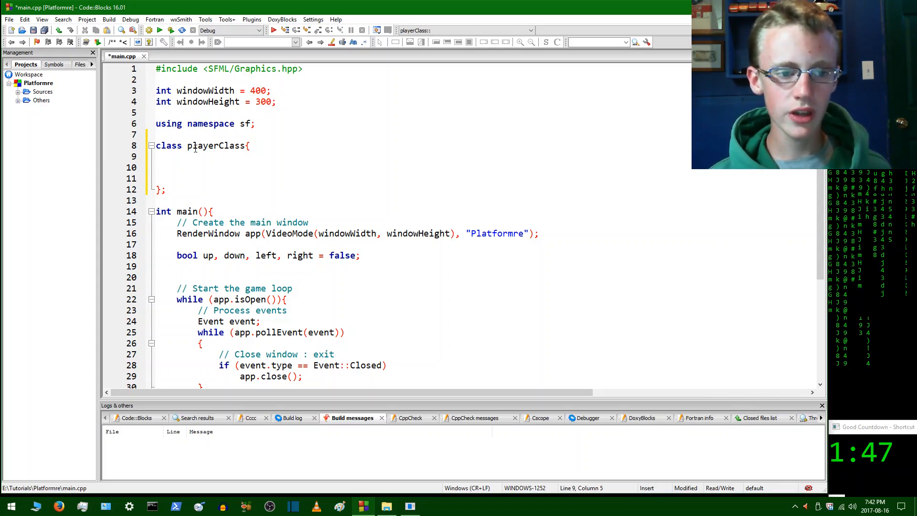
Add a 'public:' access specifier inside the playerClass braces, correcting typos
text(pun)
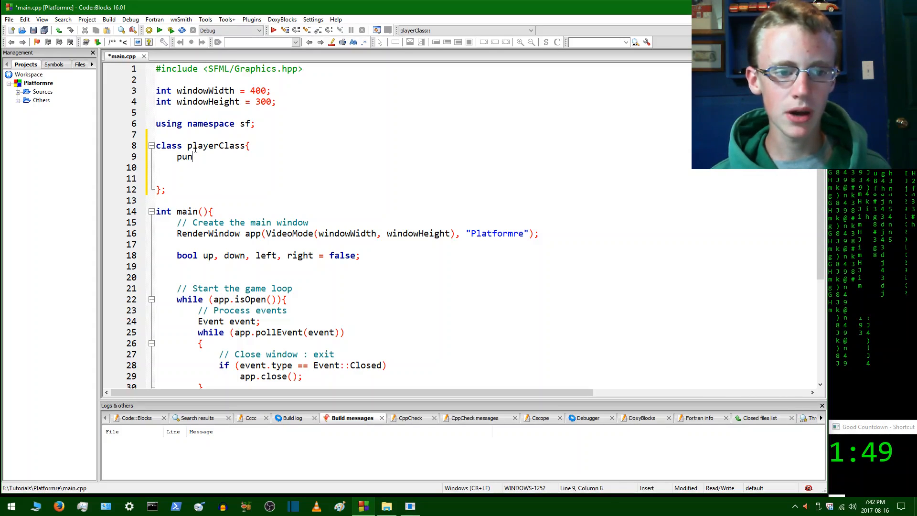
key(backspace)
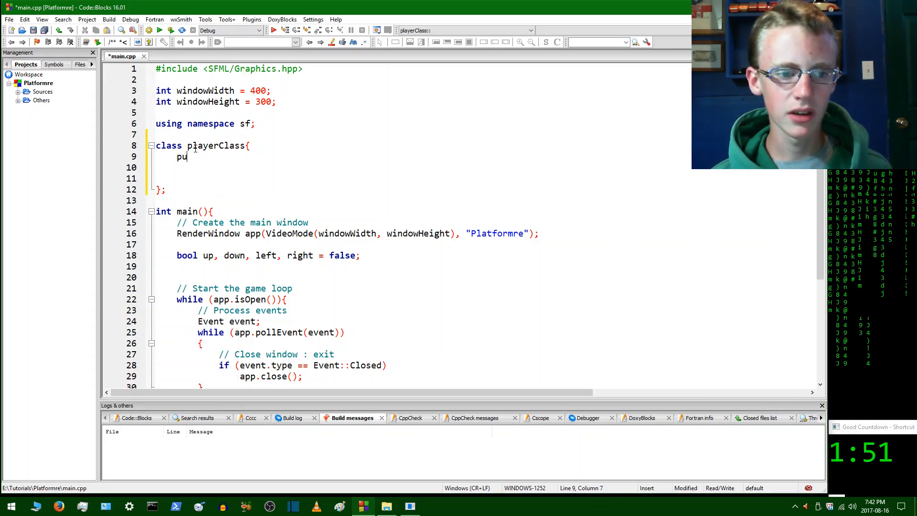
text(blic)
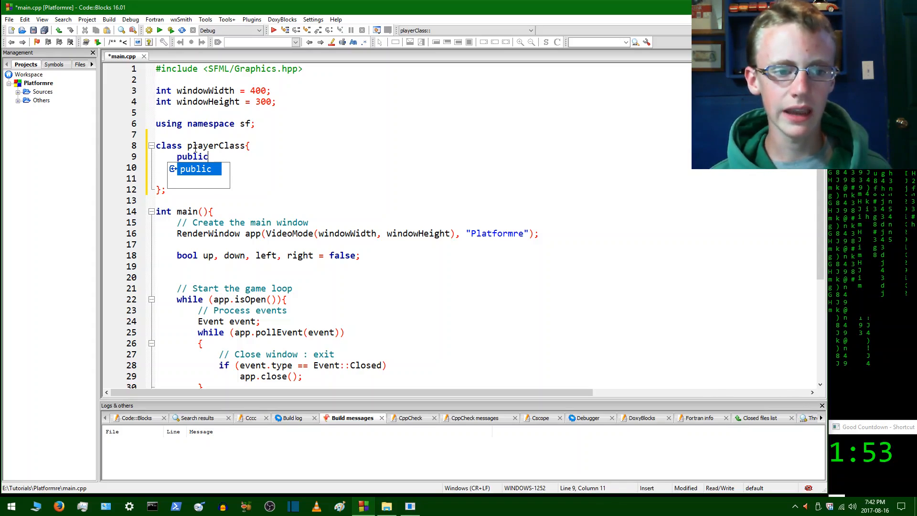
text(:P)
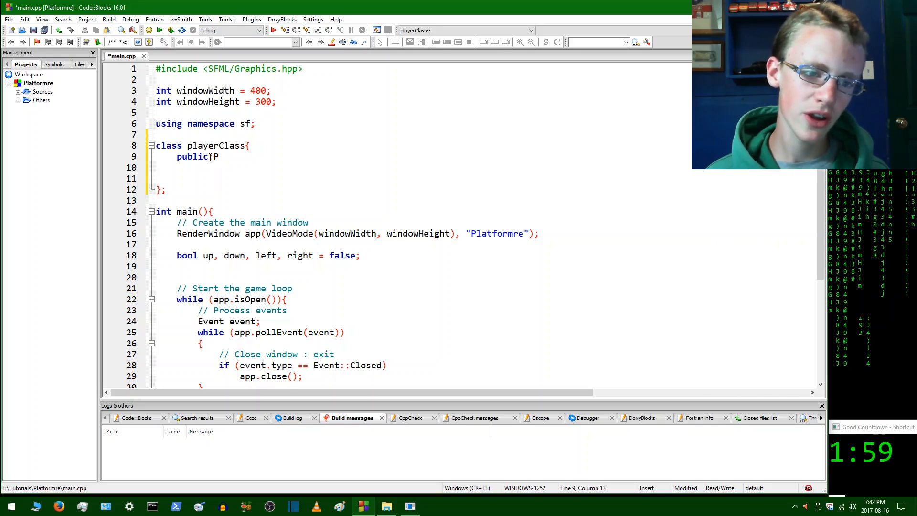
key(Backspace)
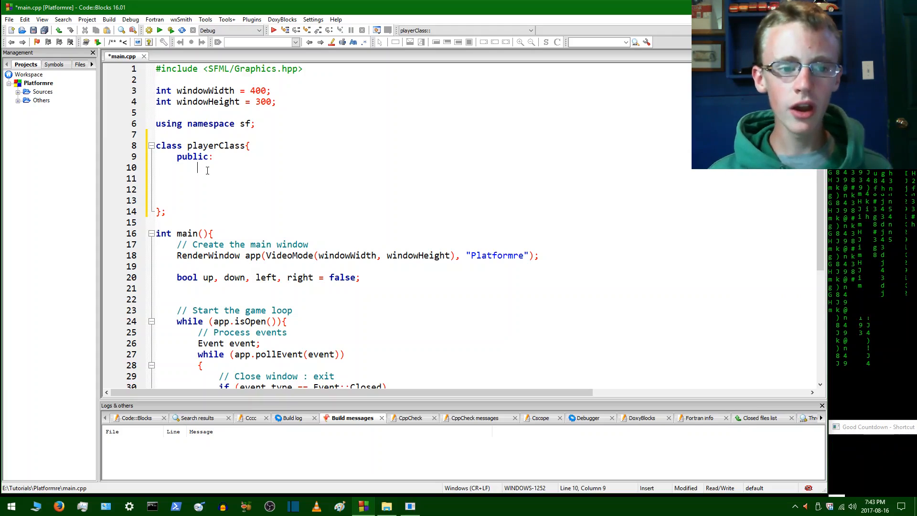
Add an empty playerClass constructor block under public:
text(pl)
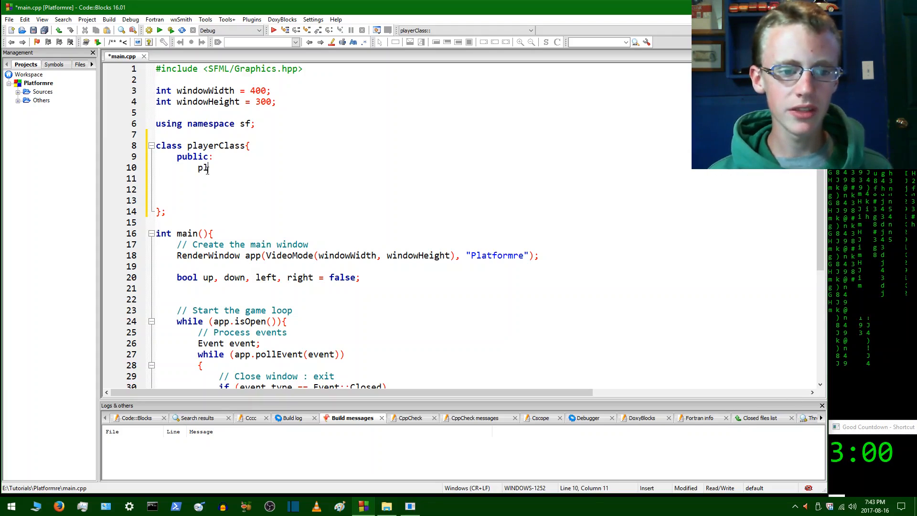
text(ayerCl)
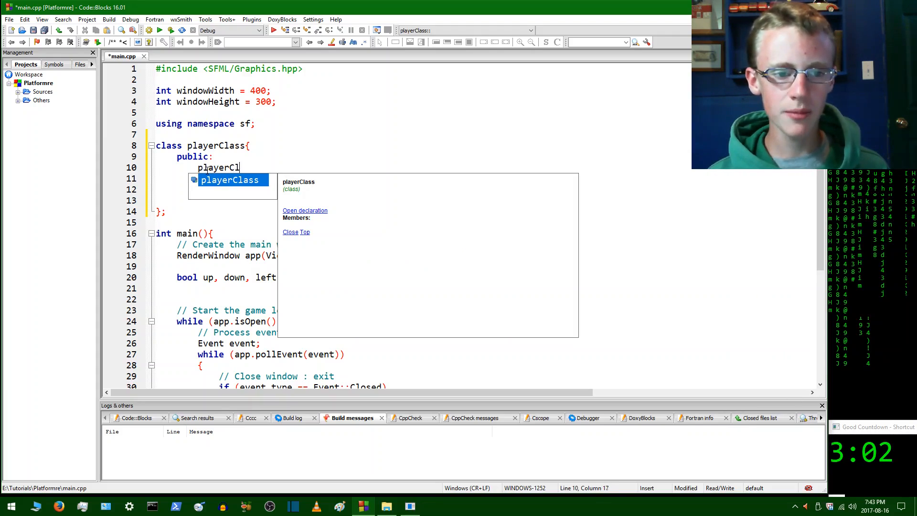
text(ass)
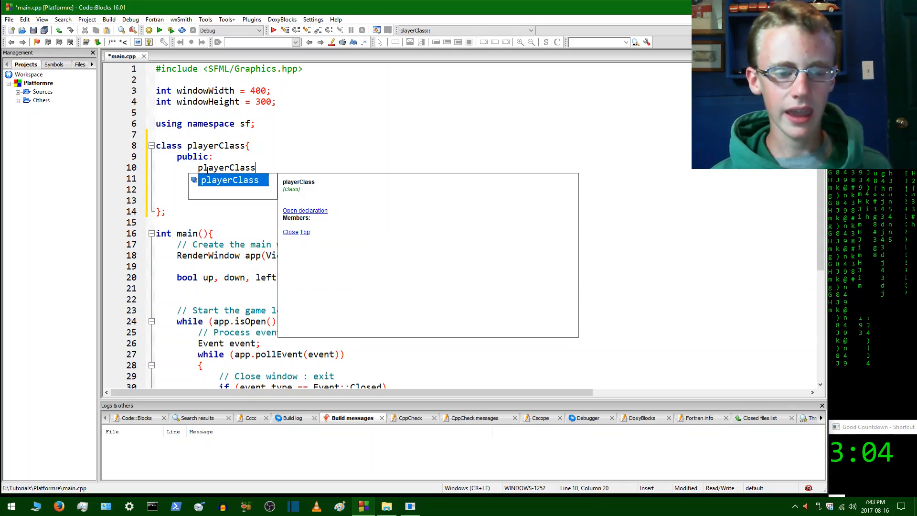
text({})
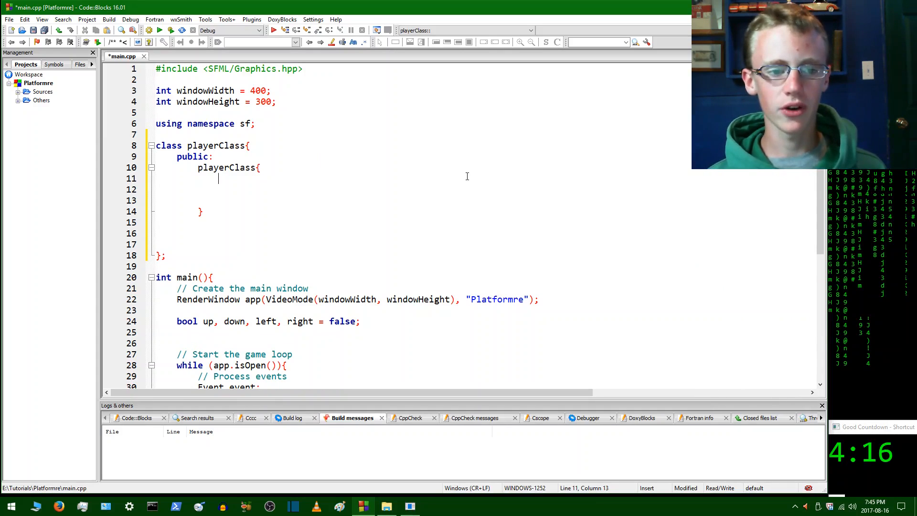
Make the constructor print "jaoiwhetguilh" with cout followed by endl
text(cout)
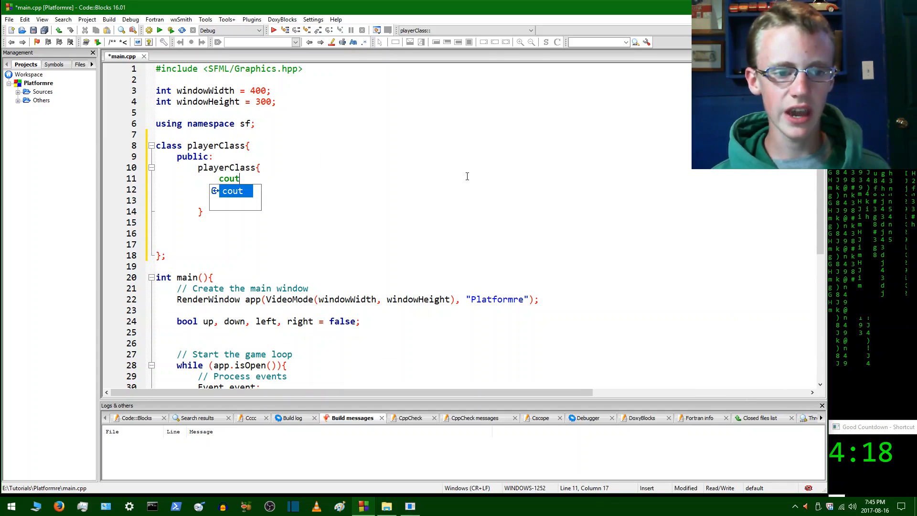
text(<<)
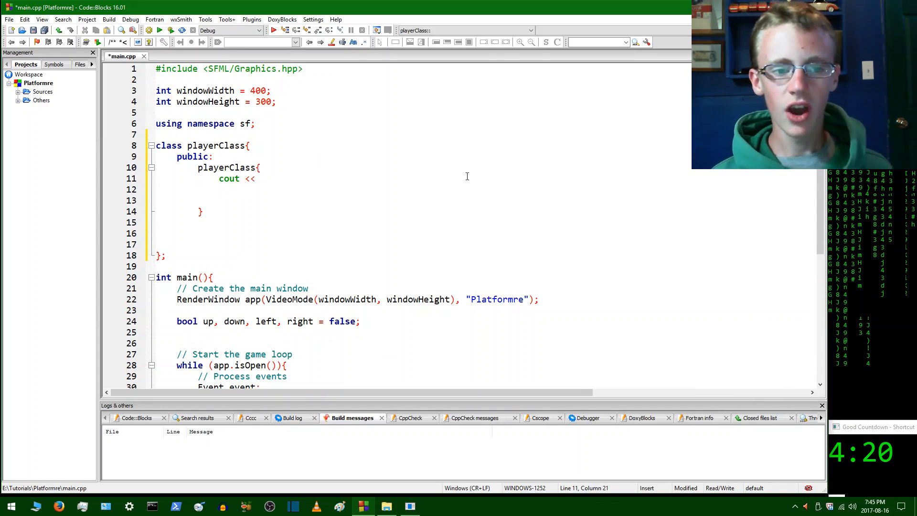
text(")
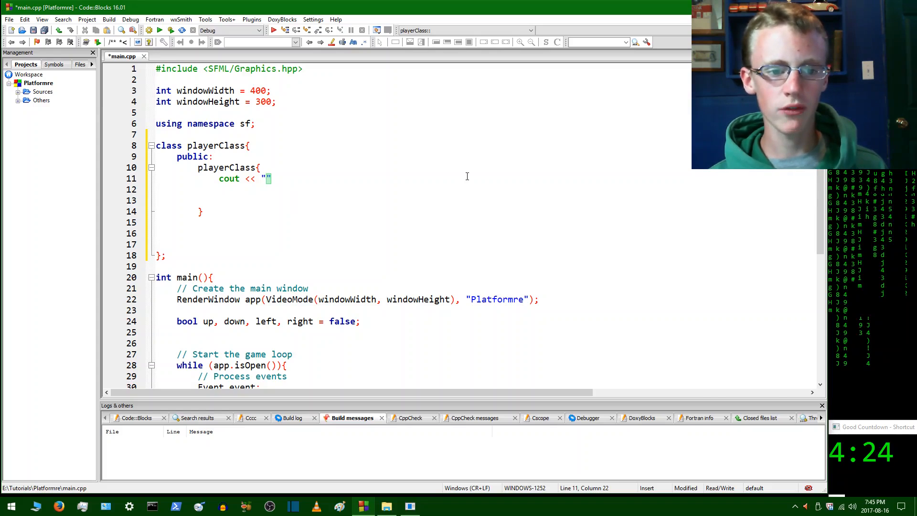
text(jaoiwhetguilh)
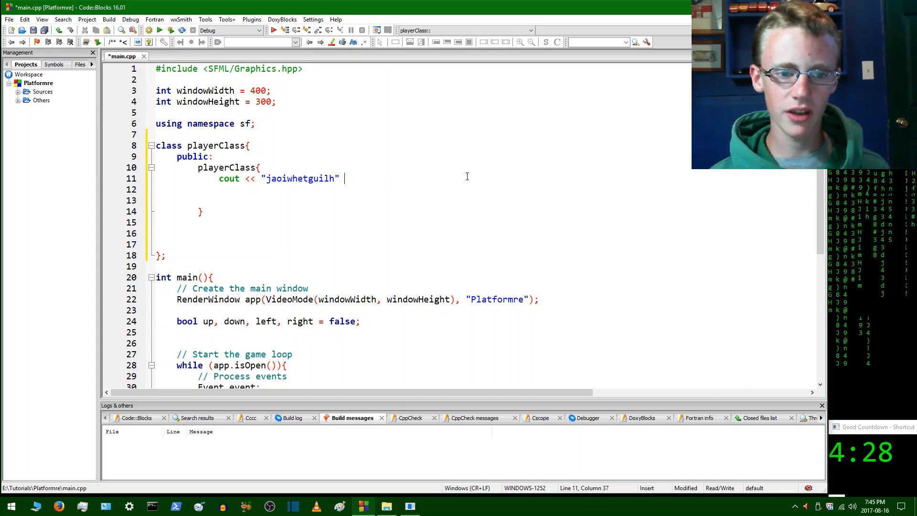
text(<<)
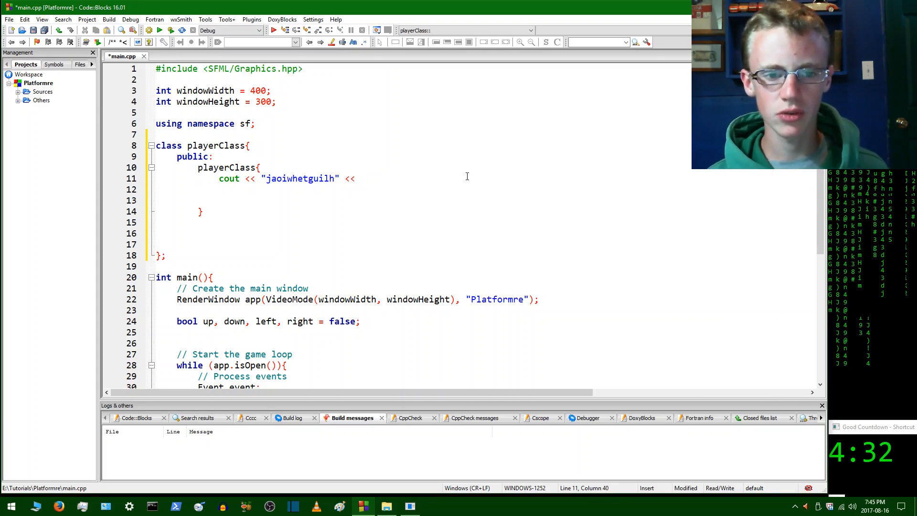
text(en)
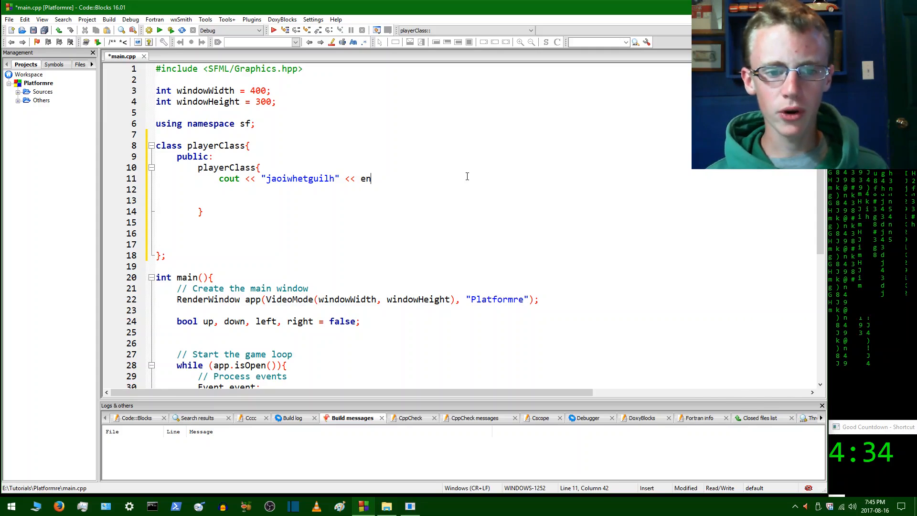
text(dl;)
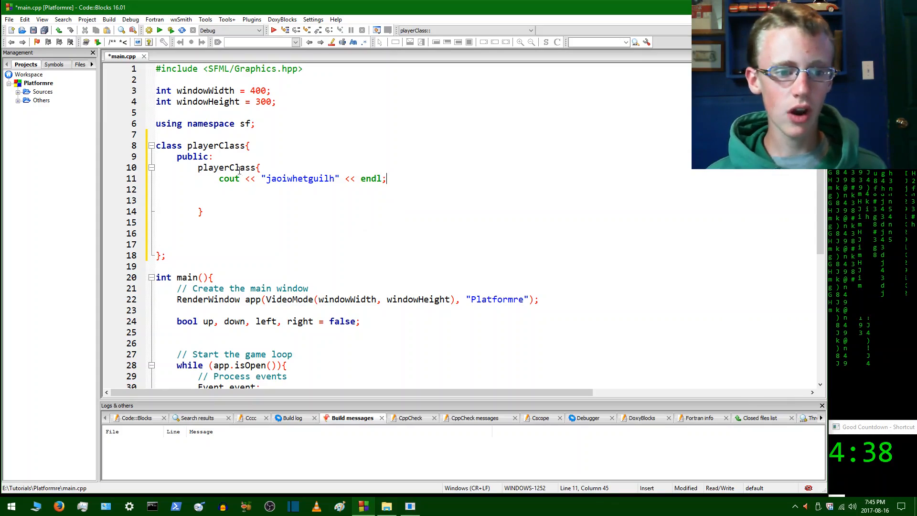
scroll(down, 3)
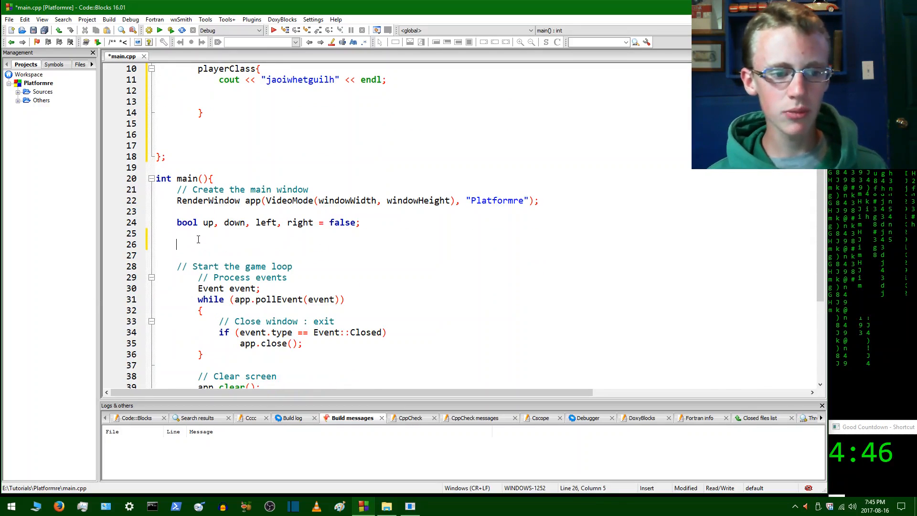
Declare 'playerClass playerObject;' in main and fix the constructor declaration line
text(playerc)
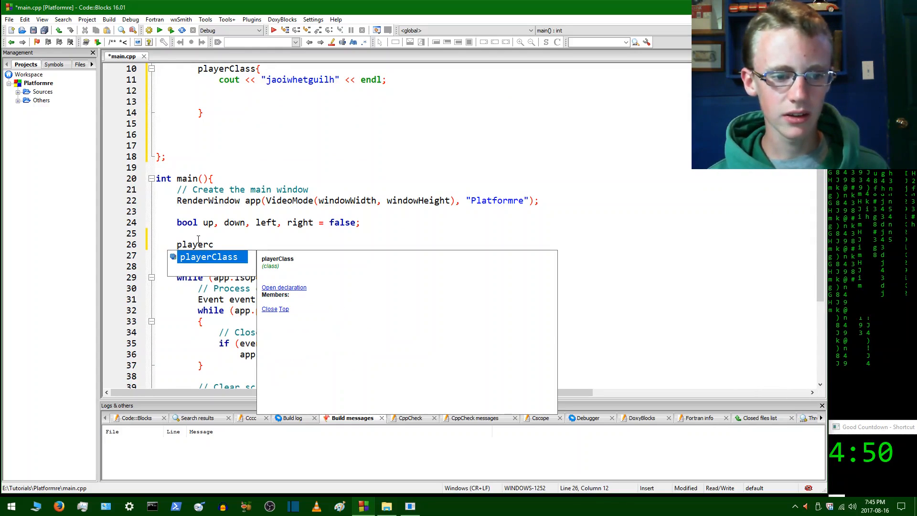
text(Class)
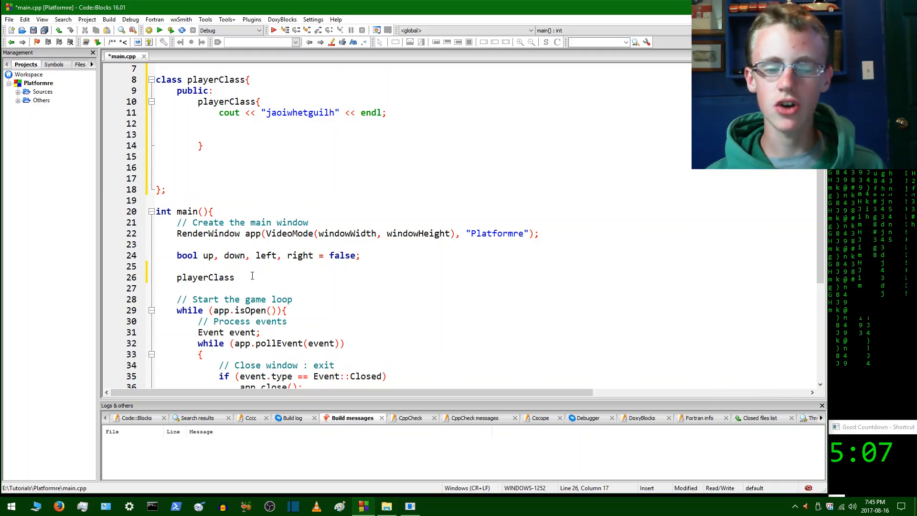
text(p)
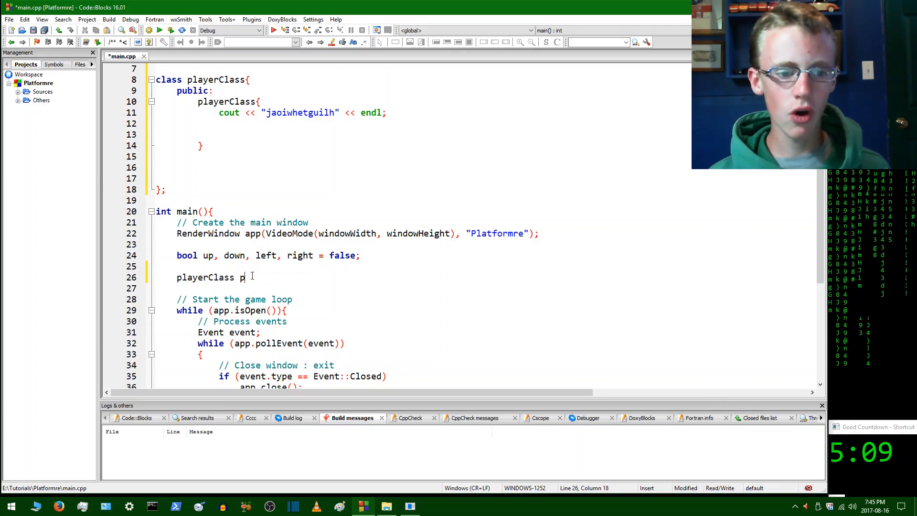
text(layerOb)
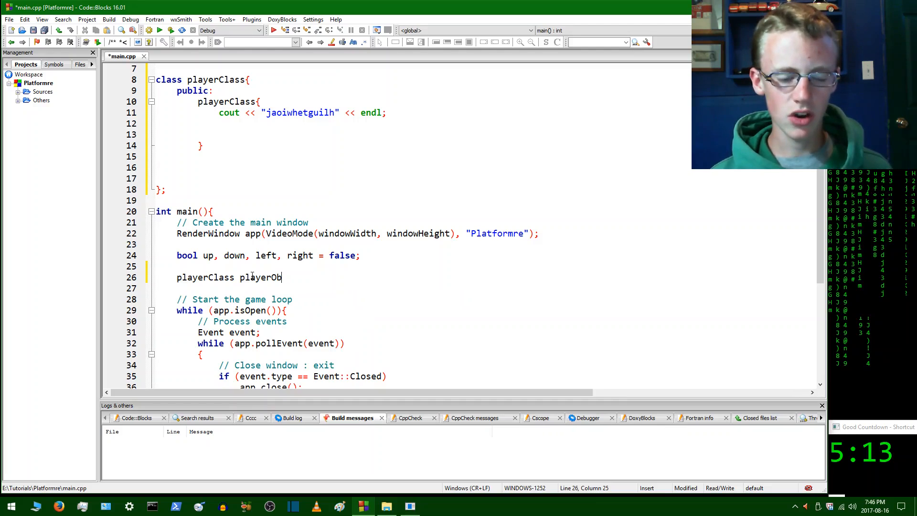
text(j)
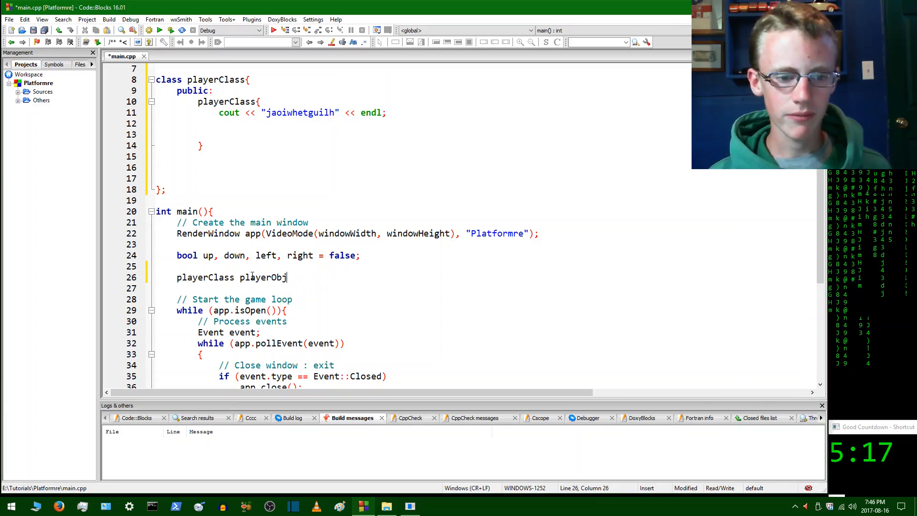
text(ect)
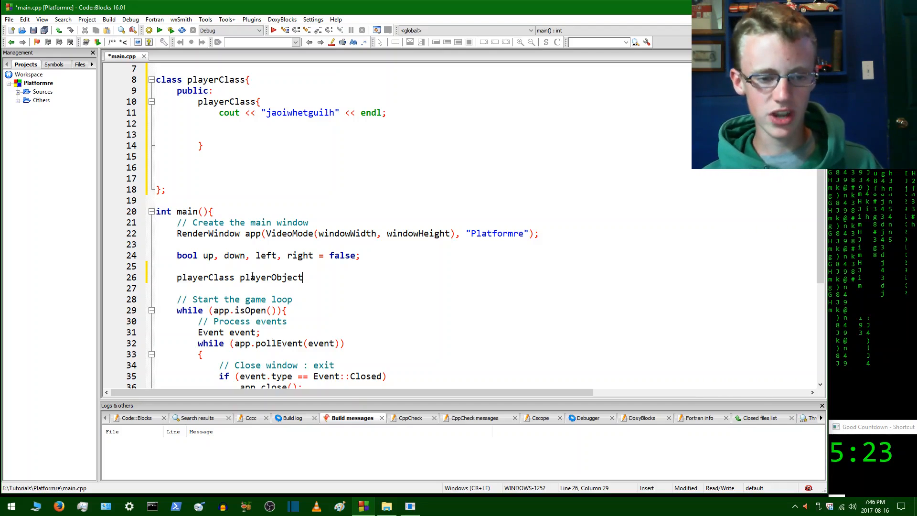
text(;)
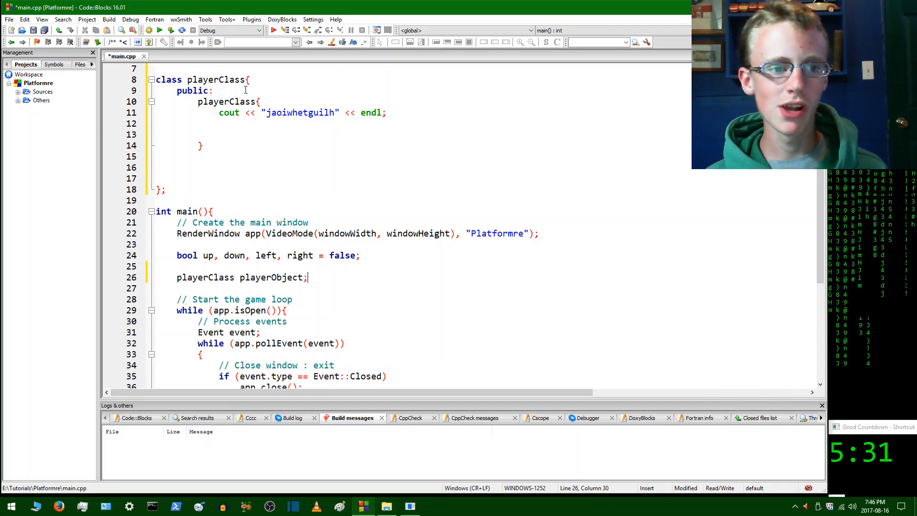
click(159, 29)
text(())
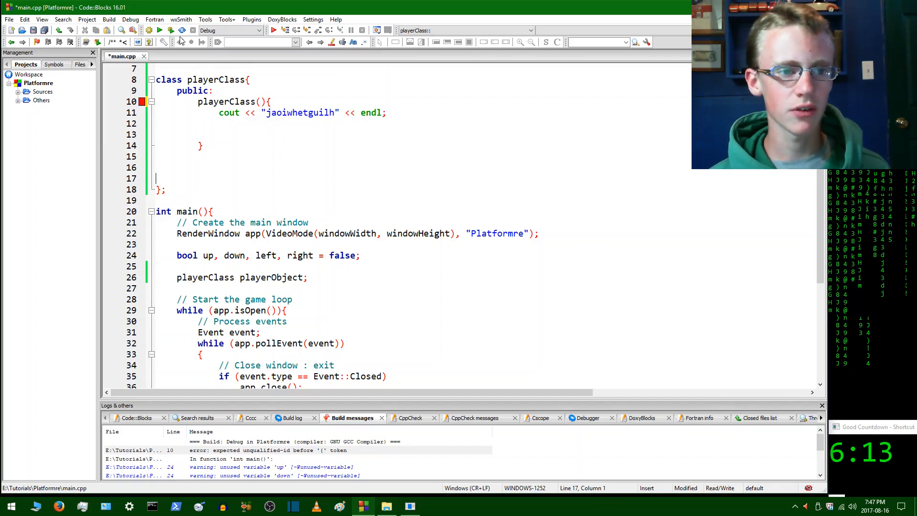
Rebuild to check errors and add #include <iostream> below the SFML include
click(143, 29)
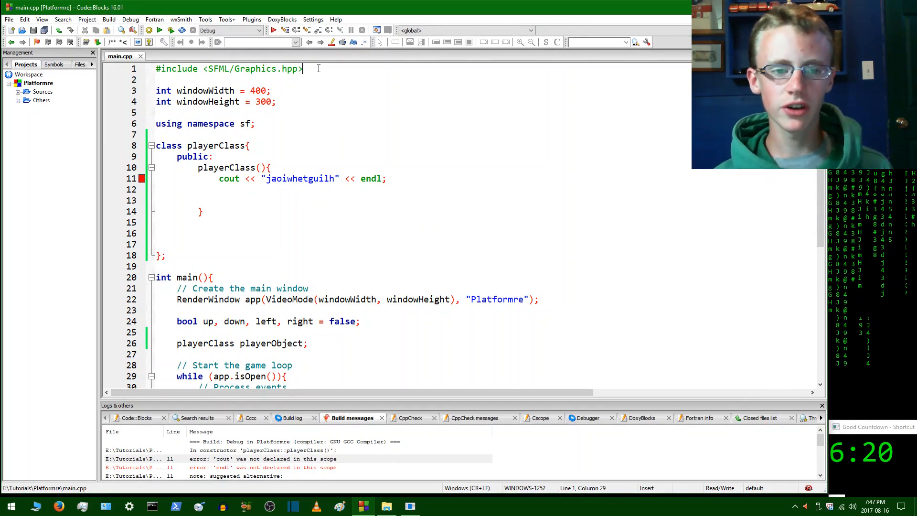
text(#)
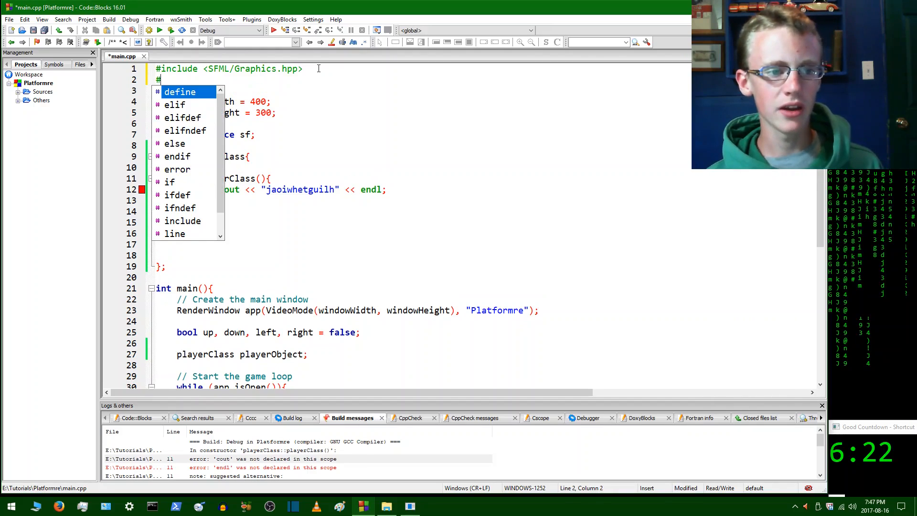
text(include)
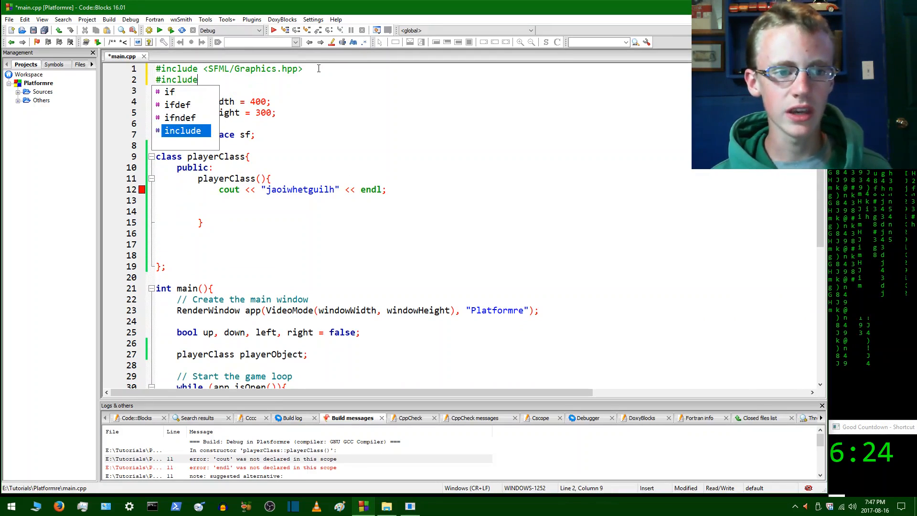
text(<>)
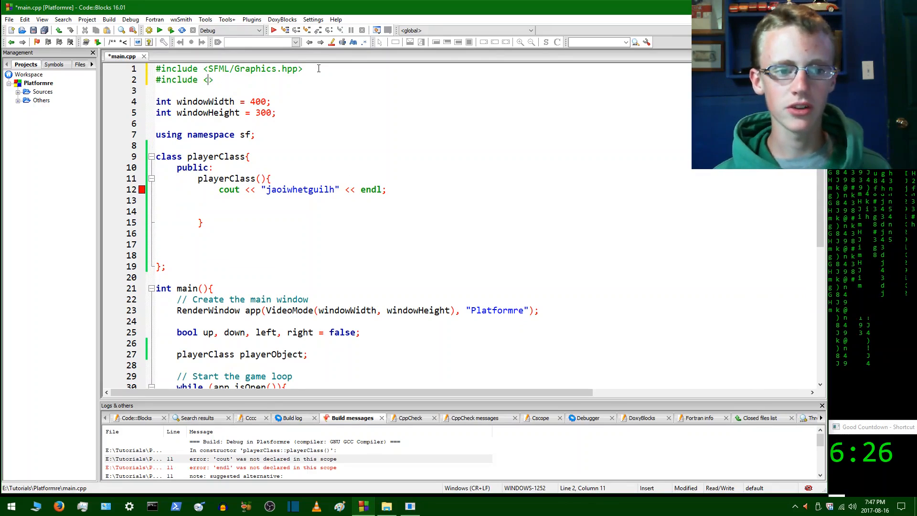
text(is)
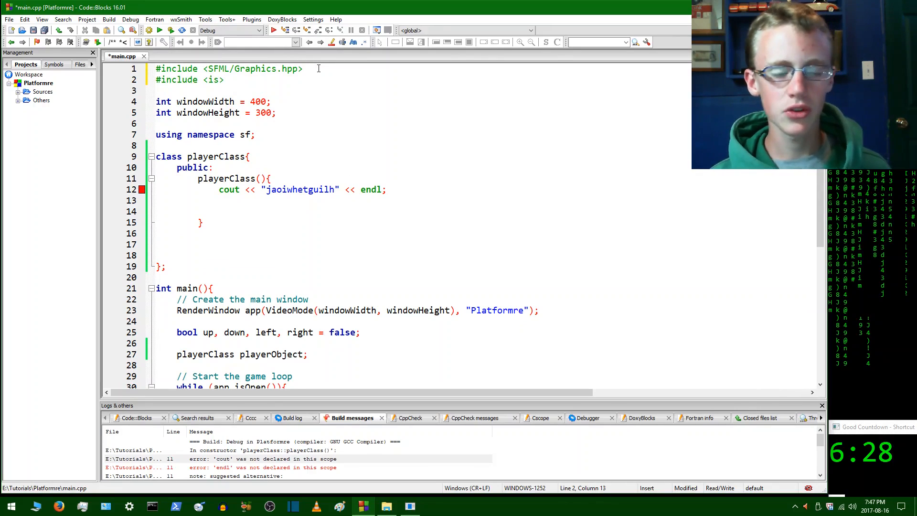
text(ostream)
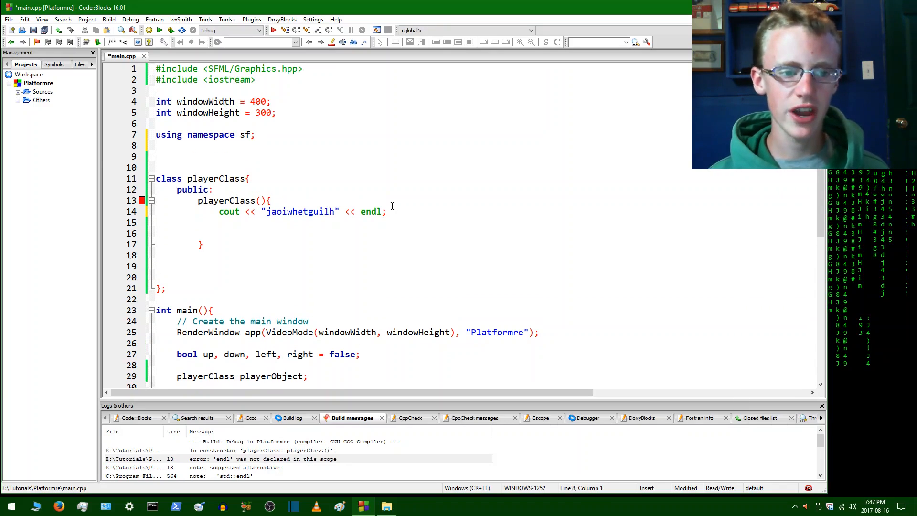
Add 'using namespace std;' below 'using namespace sf;'
text(su)
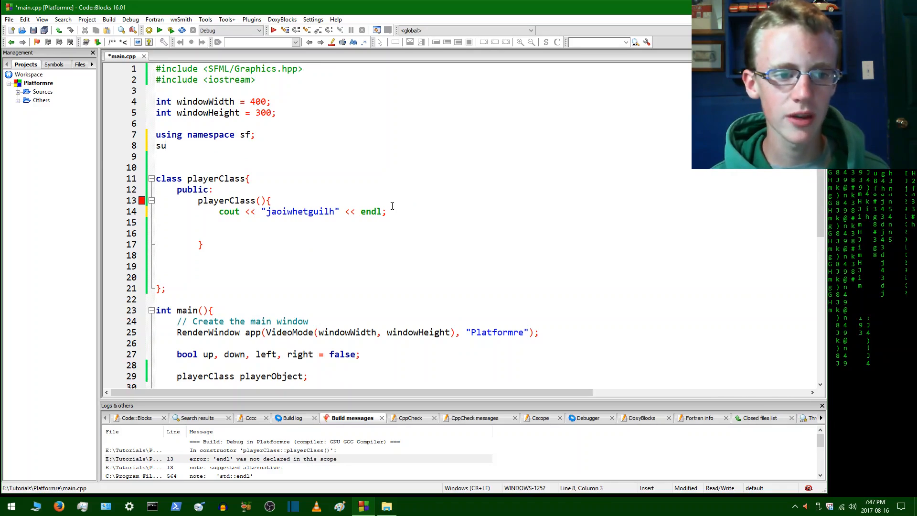
text(sing namespace d)
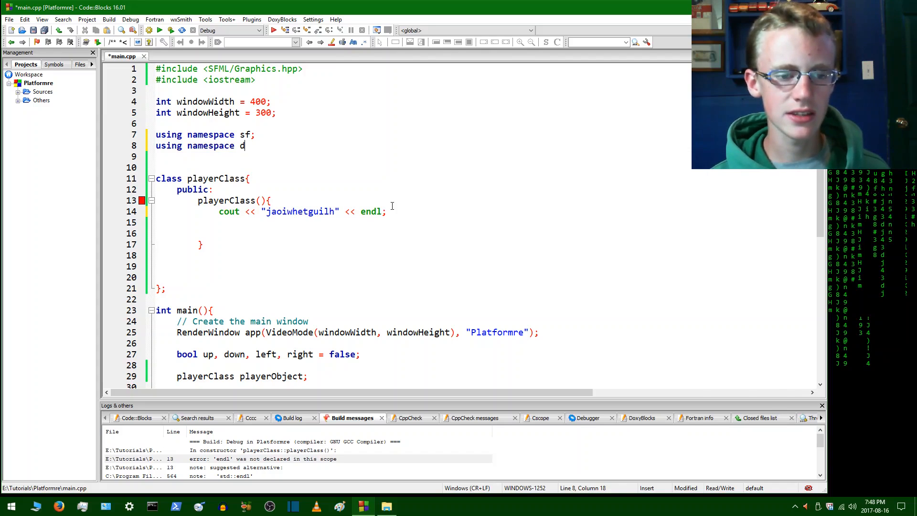
text(td;)
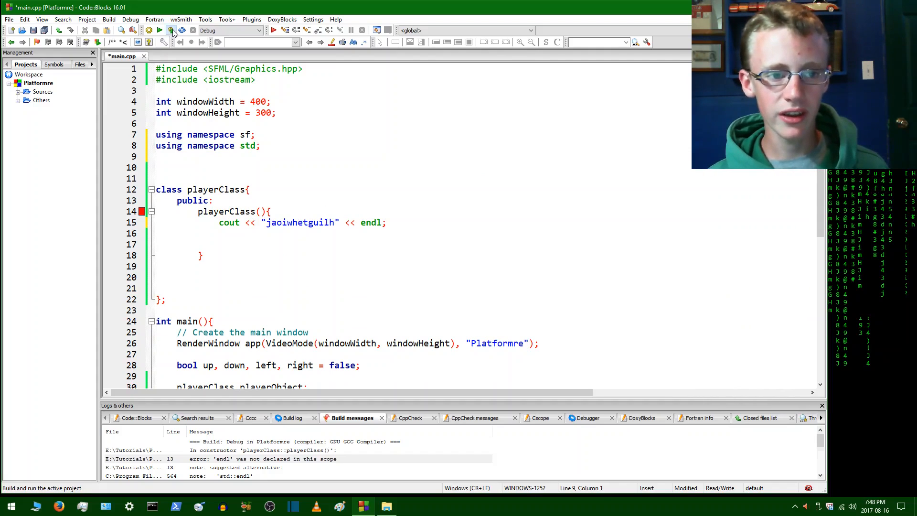
Build and run Platformre, showing jaoiwhetguilh in the console with 0 errors
click(170, 29)
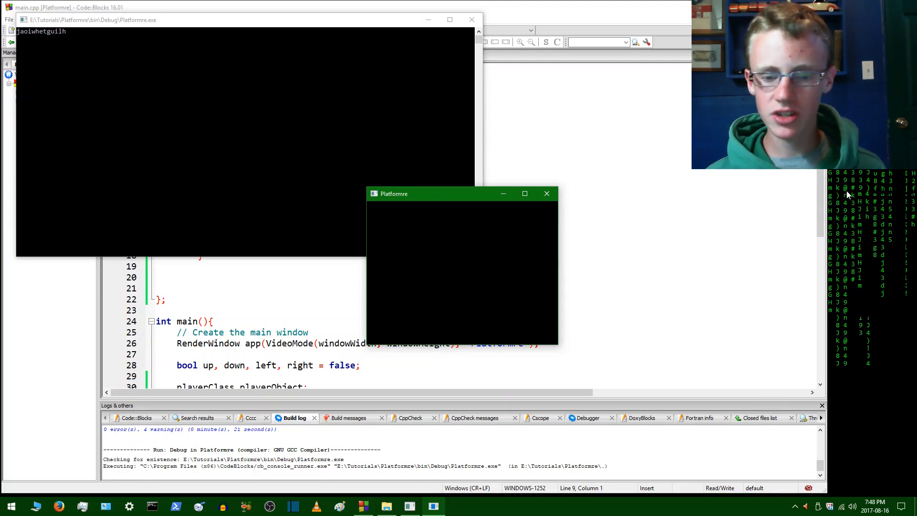
mouse_move(906, 482)
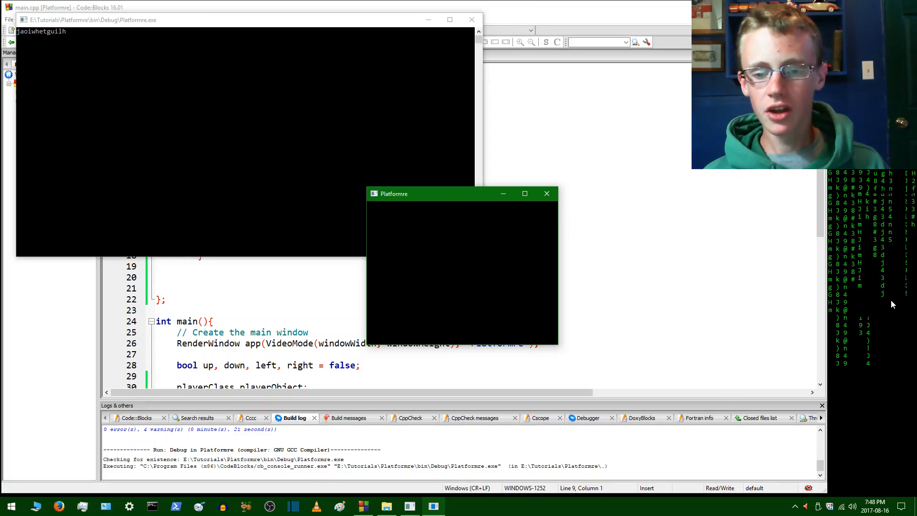
mouse_move(886, 444)
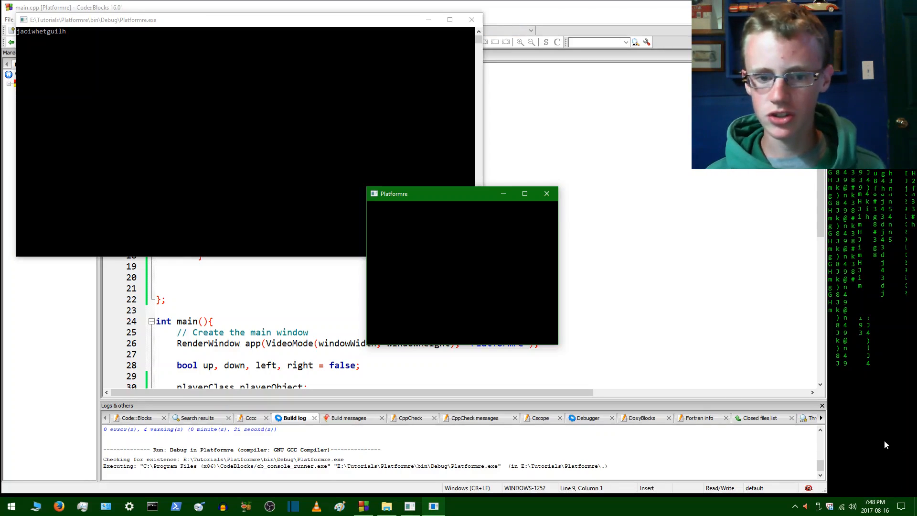